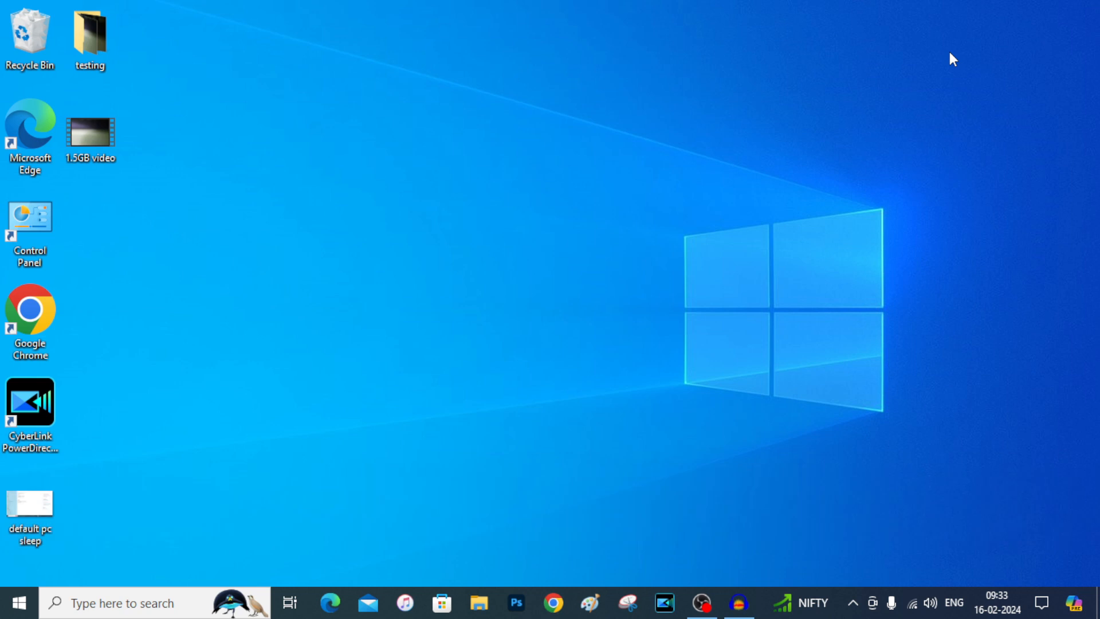
mouse_move(404, 603)
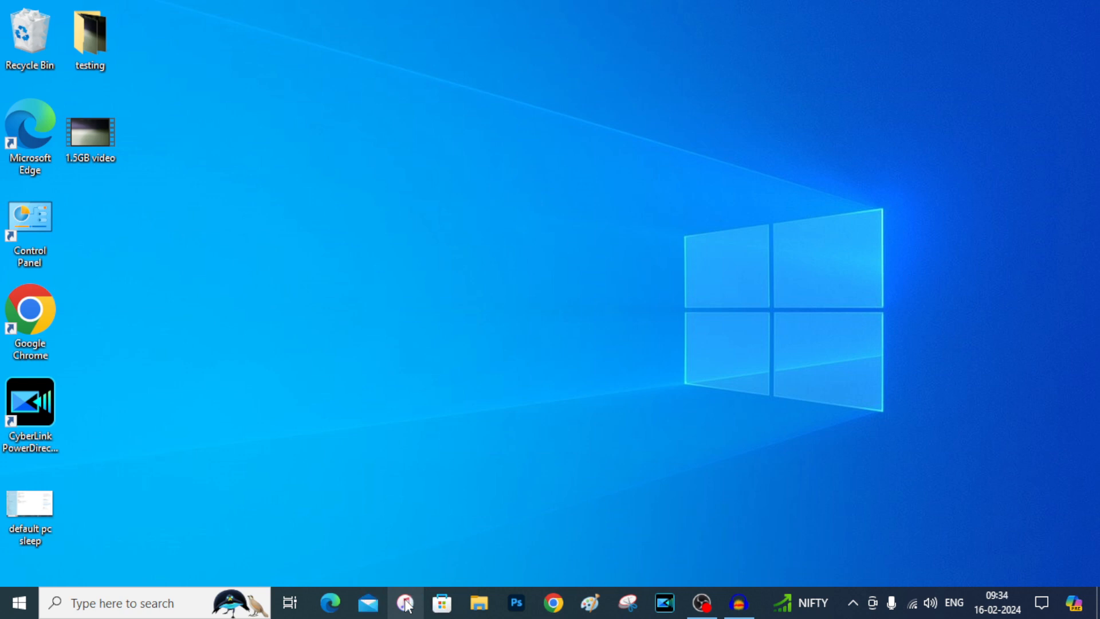
Launch iTunes from the taskbar, reaching its empty Music library.
left_click(404, 602)
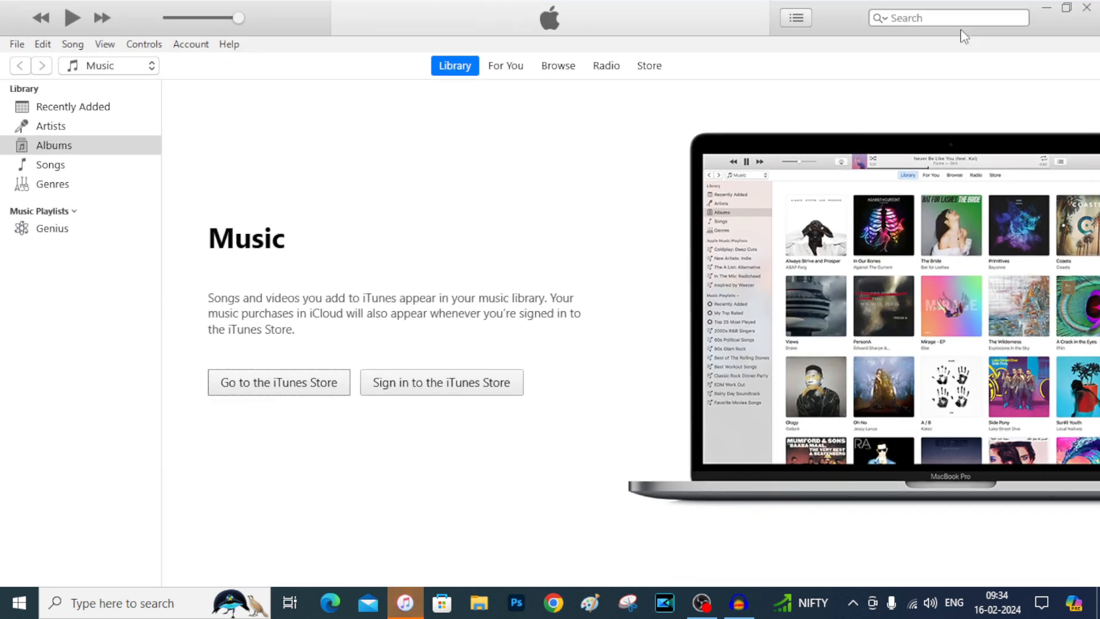
mouse_move(709, 231)
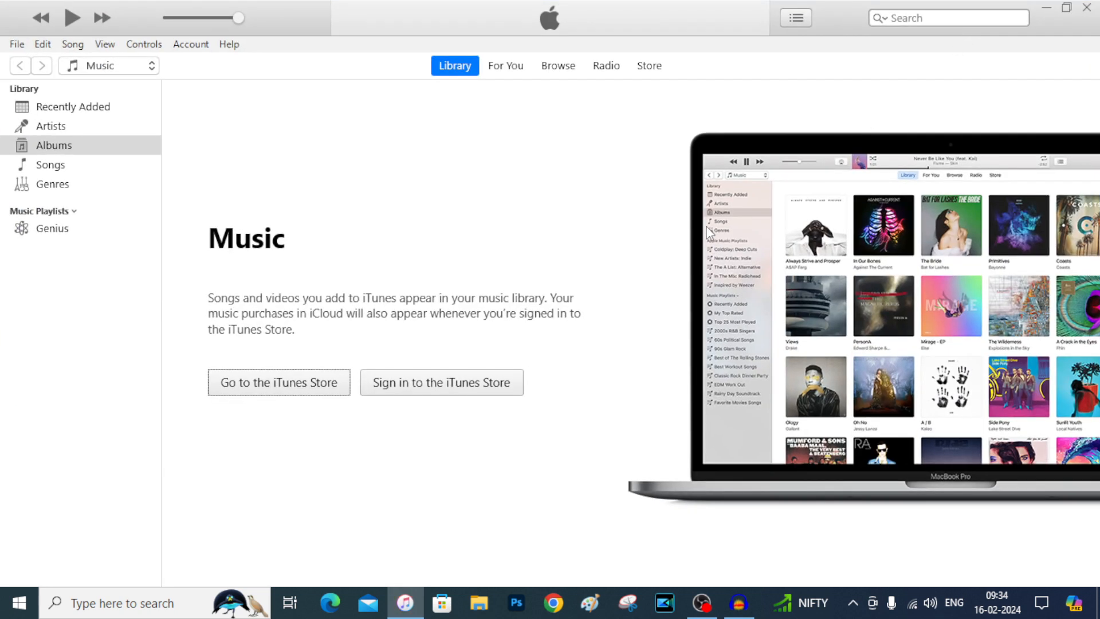